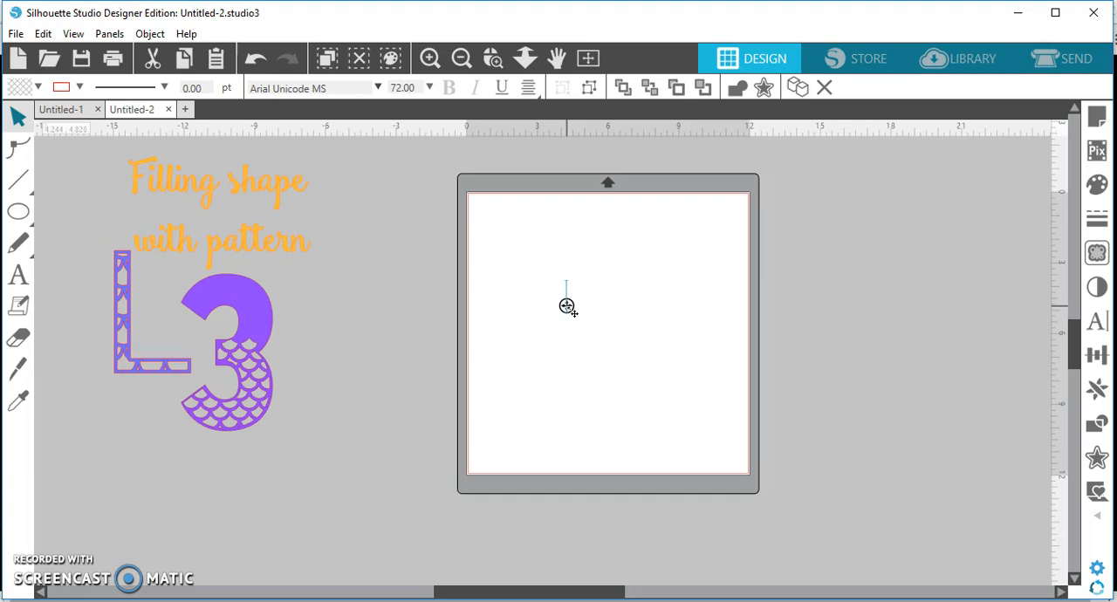
Step: Type a numeral 3 on the mat and scale it up to nearly fill it
{"action": "left_click", "coordinate": [571, 297]}
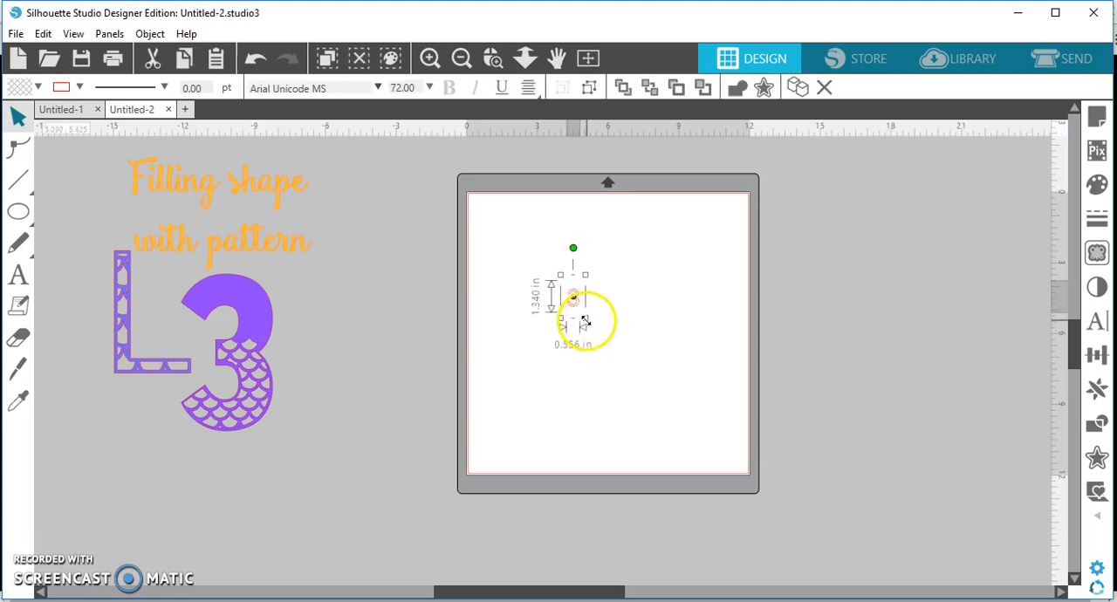
{"action": "left_click_drag", "start_coordinate": [585, 323], "coordinate": [757, 443]}
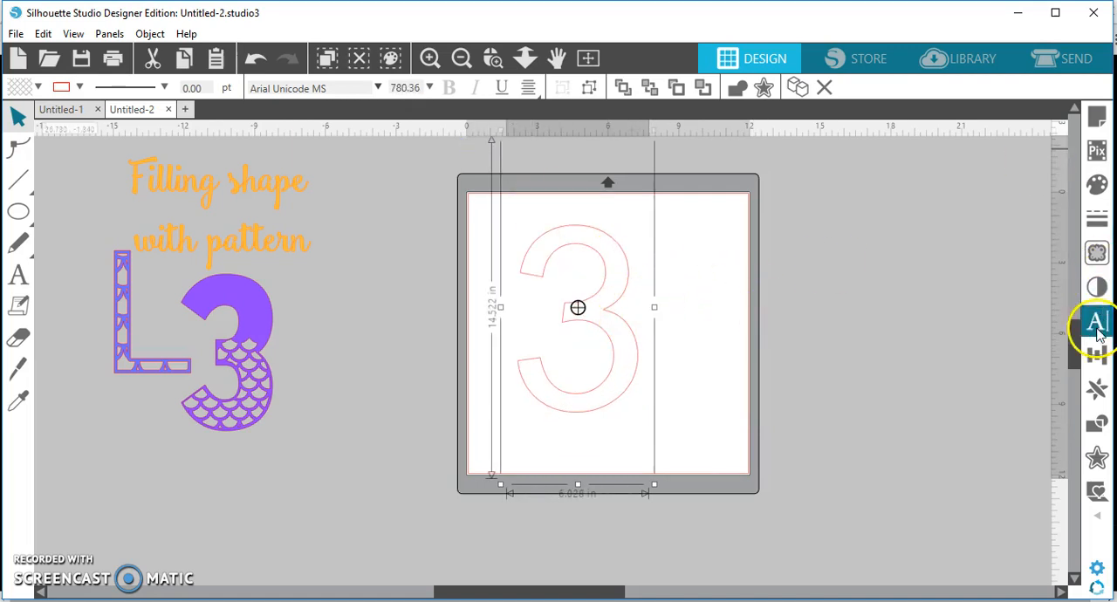
Step: Try Smoothie Shoppe, Rockabilly and London Train on the 3, then settle on a bold blocky font
{"action": "left_click", "coordinate": [1097, 322]}
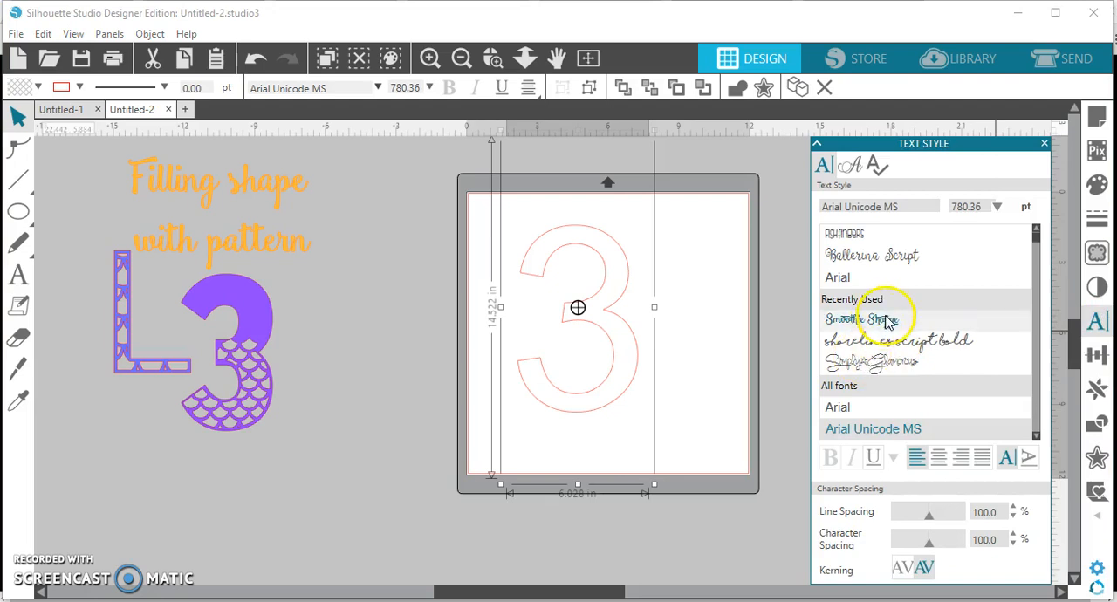
{"action": "left_click", "coordinate": [861, 318]}
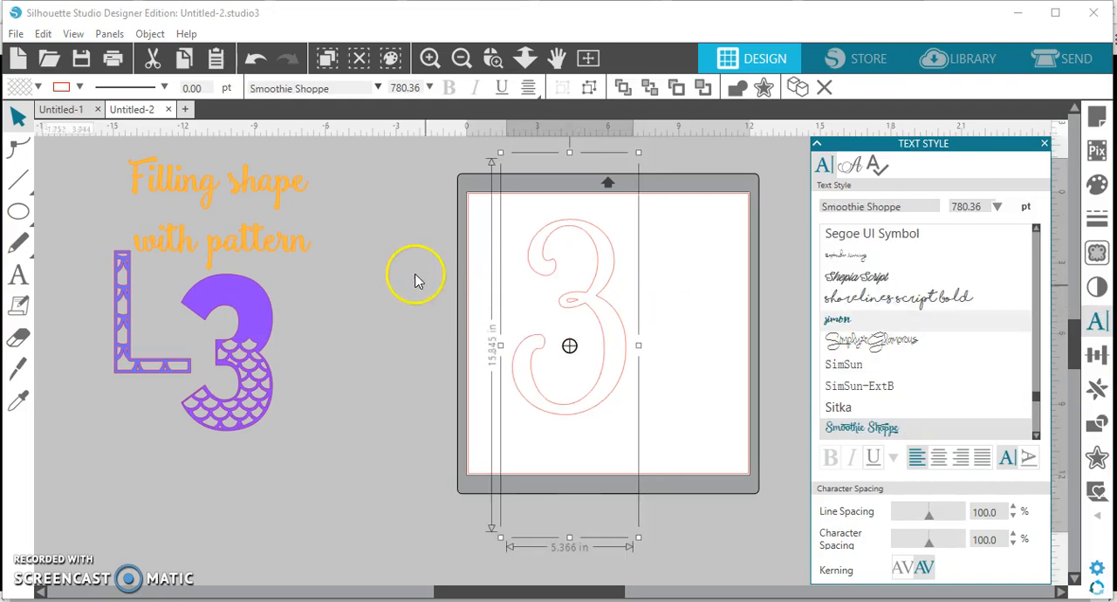
{"action": "mouse_move", "coordinate": [423, 282]}
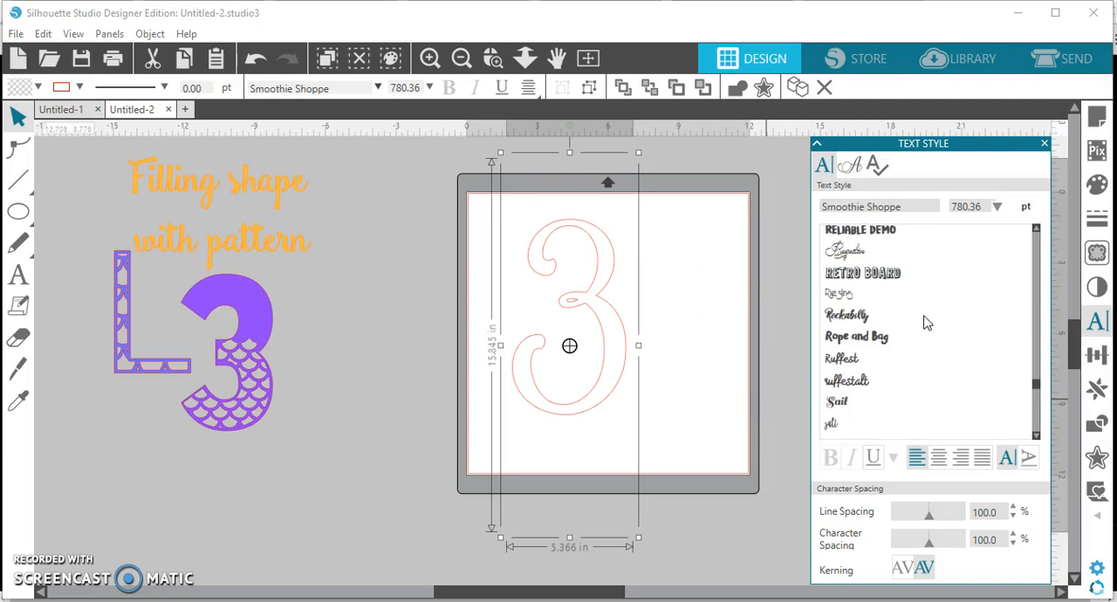
{"action": "left_click", "coordinate": [845, 365]}
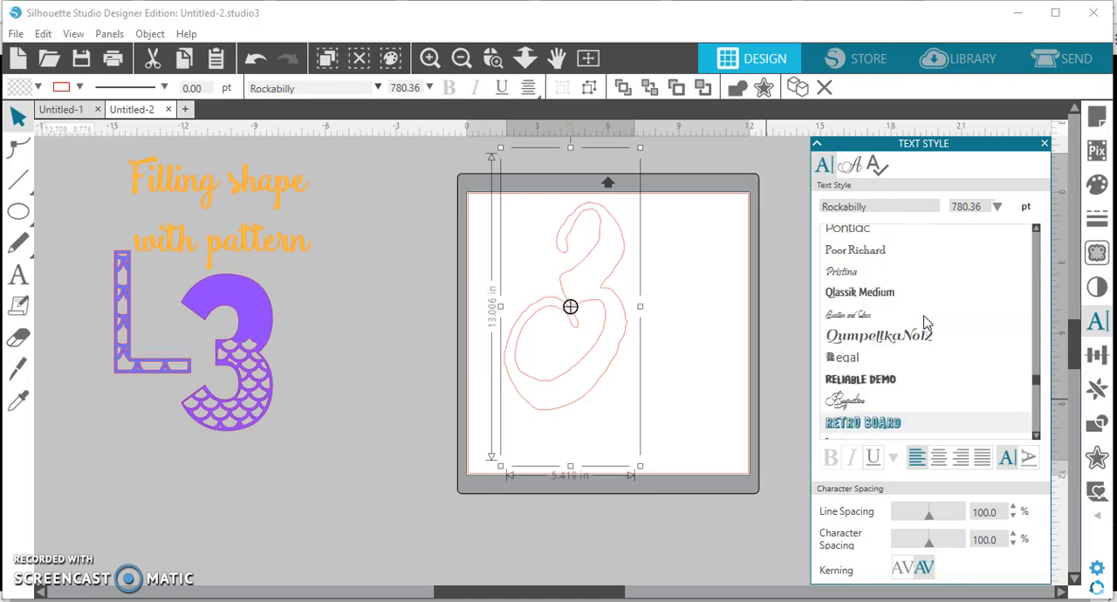
{"action": "scroll", "scroll_direction": "down", "scroll_amount": 3}
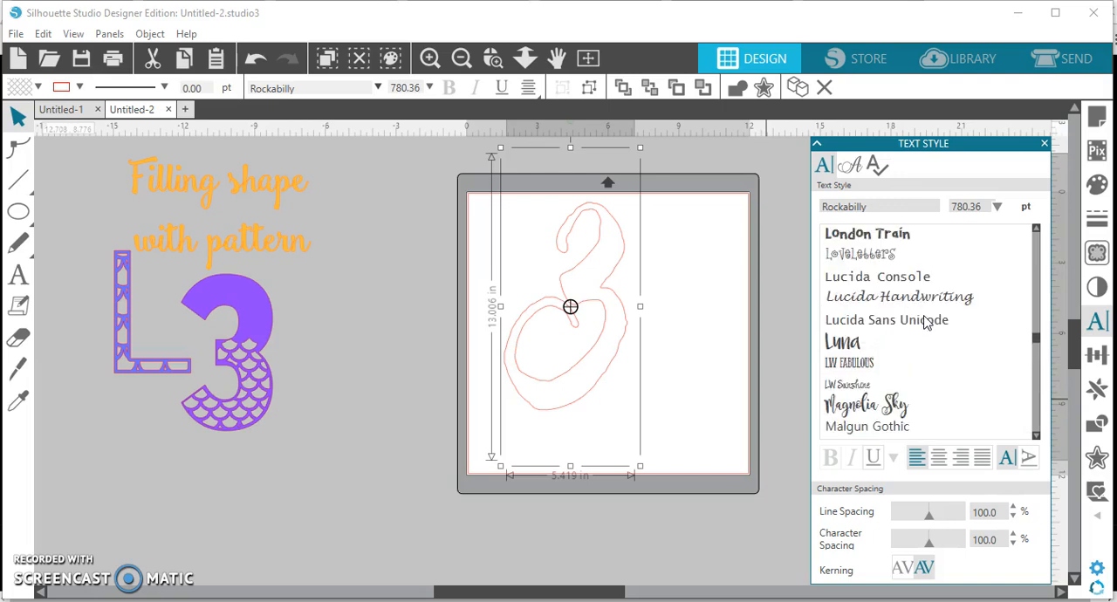
{"action": "left_click", "coordinate": [866, 283]}
{"action": "type", "text": "imagine"}
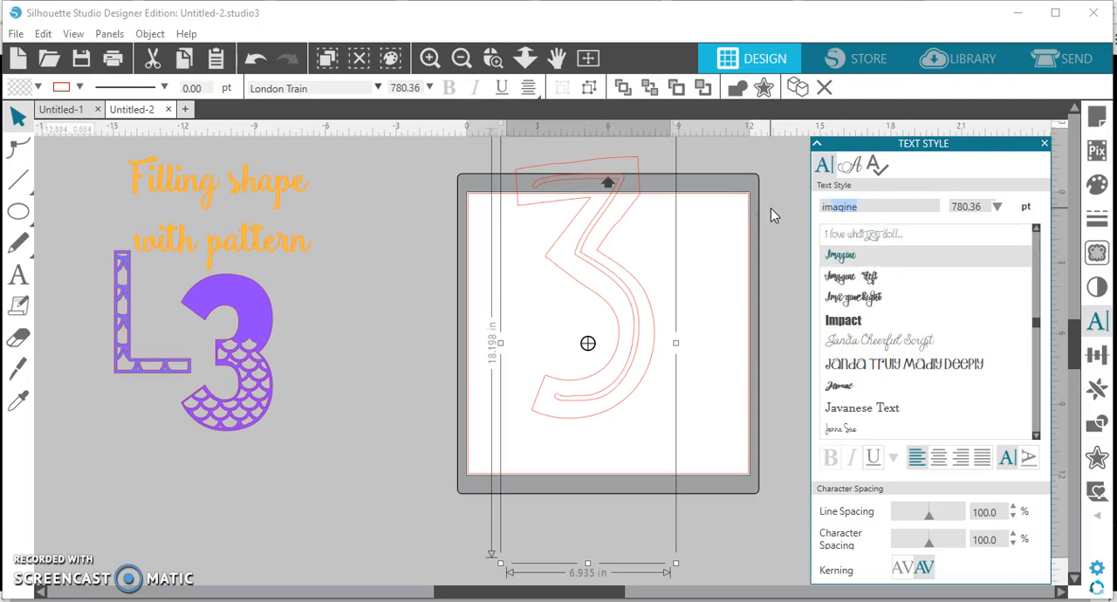
{"action": "left_click", "coordinate": [843, 321]}
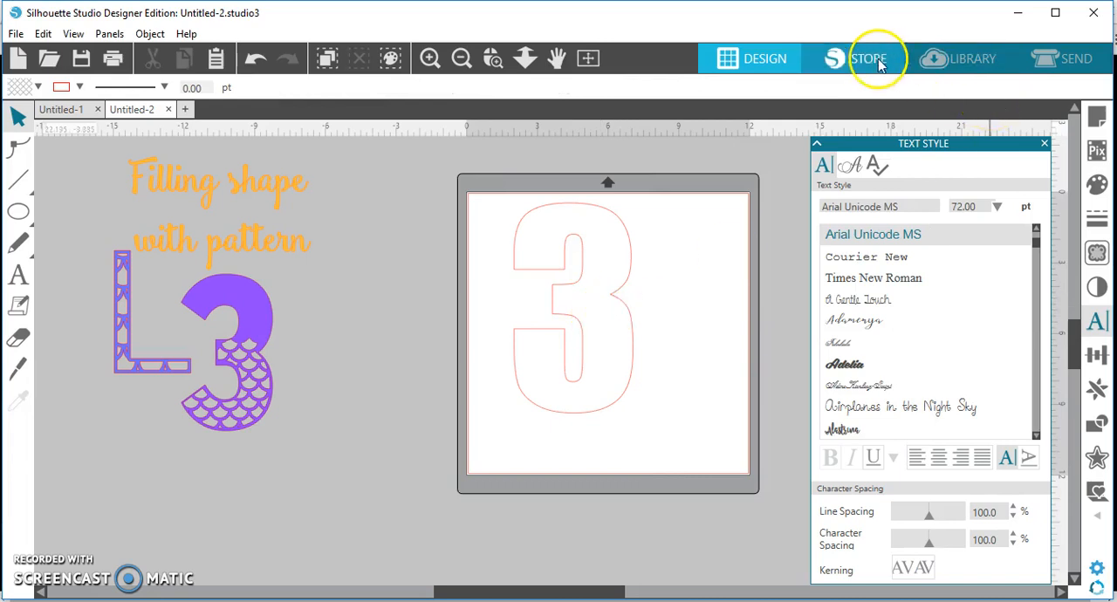
Step: Paste the fish-scale pattern onto the mat and flip it vertically
{"action": "left_click", "coordinate": [969, 56]}
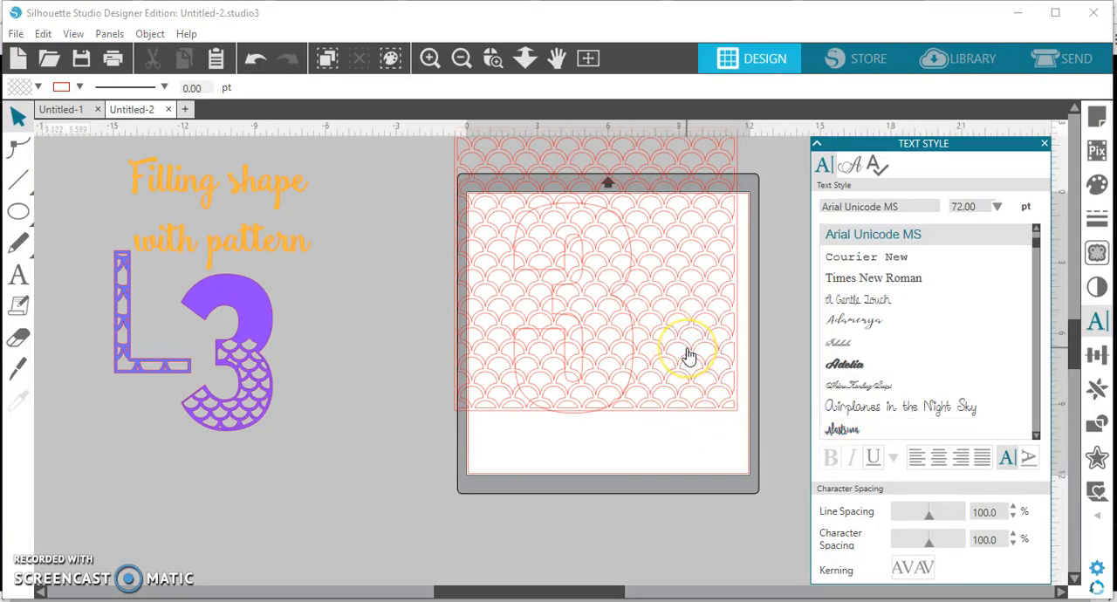
{"action": "right_click", "coordinate": [690, 356]}
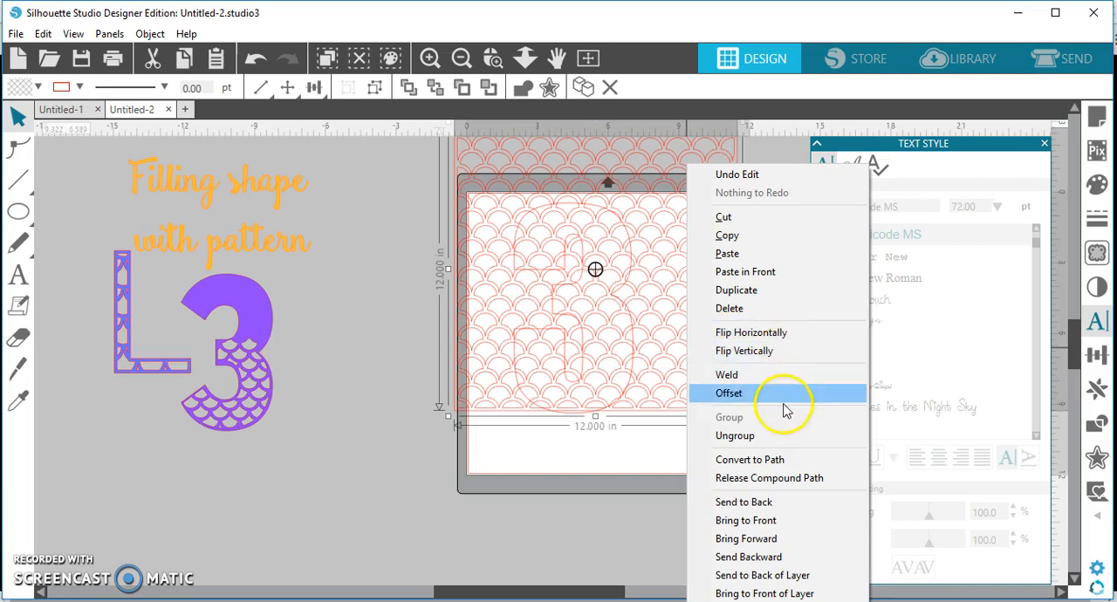
{"action": "mouse_move", "coordinate": [688, 303]}
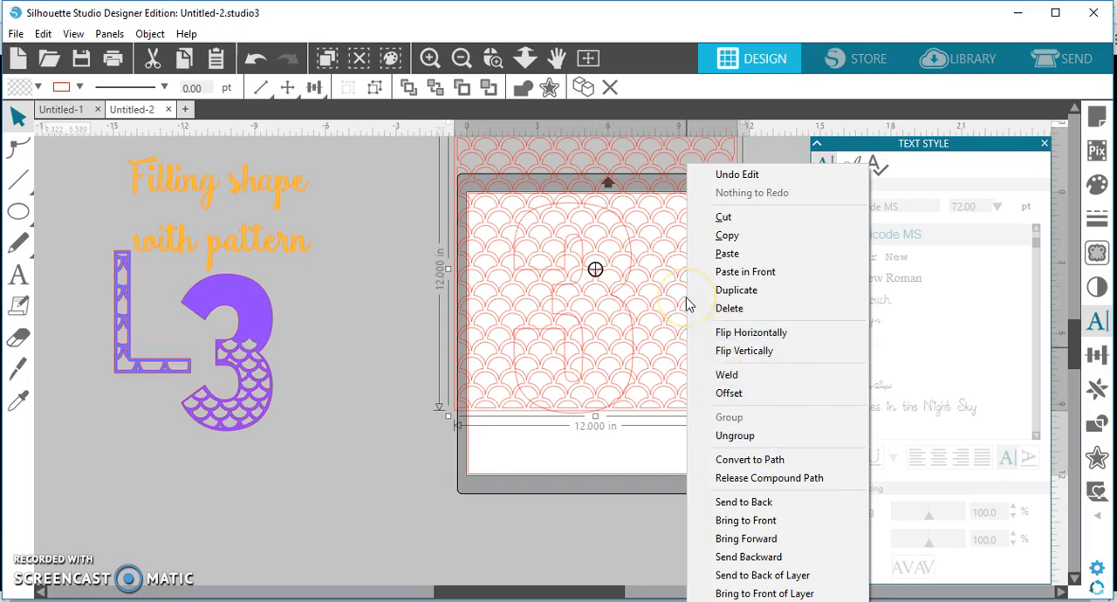
{"action": "mouse_move", "coordinate": [744, 350]}
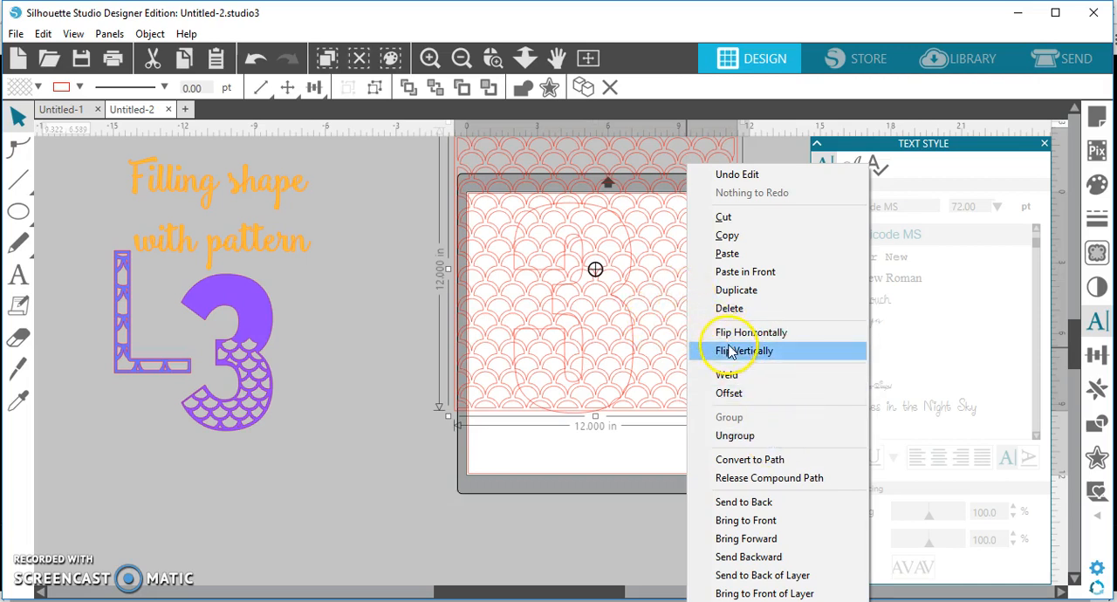
{"action": "left_click", "coordinate": [743, 350]}
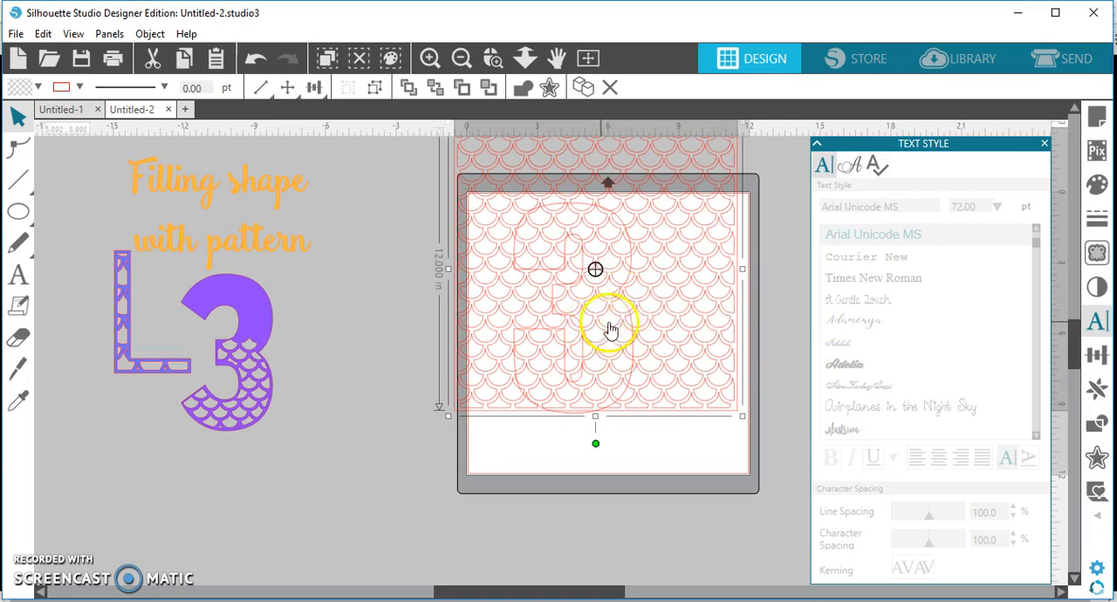
{"action": "mouse_move", "coordinate": [669, 308]}
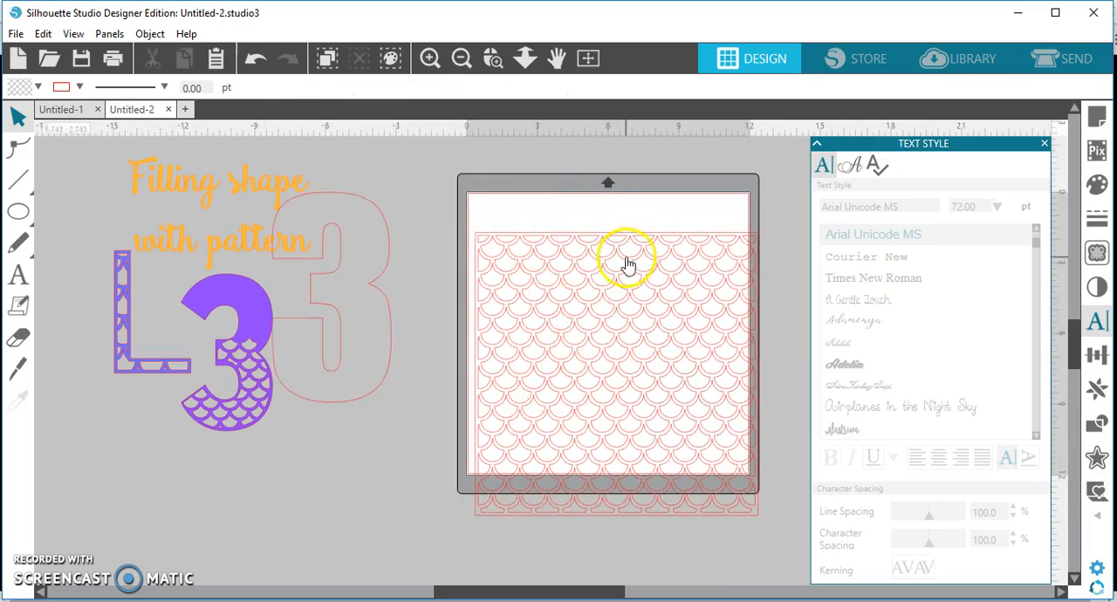
Step: Ungroup the scale pattern, select all its pieces, and make them one compound path
{"action": "right_click", "coordinate": [607, 262]}
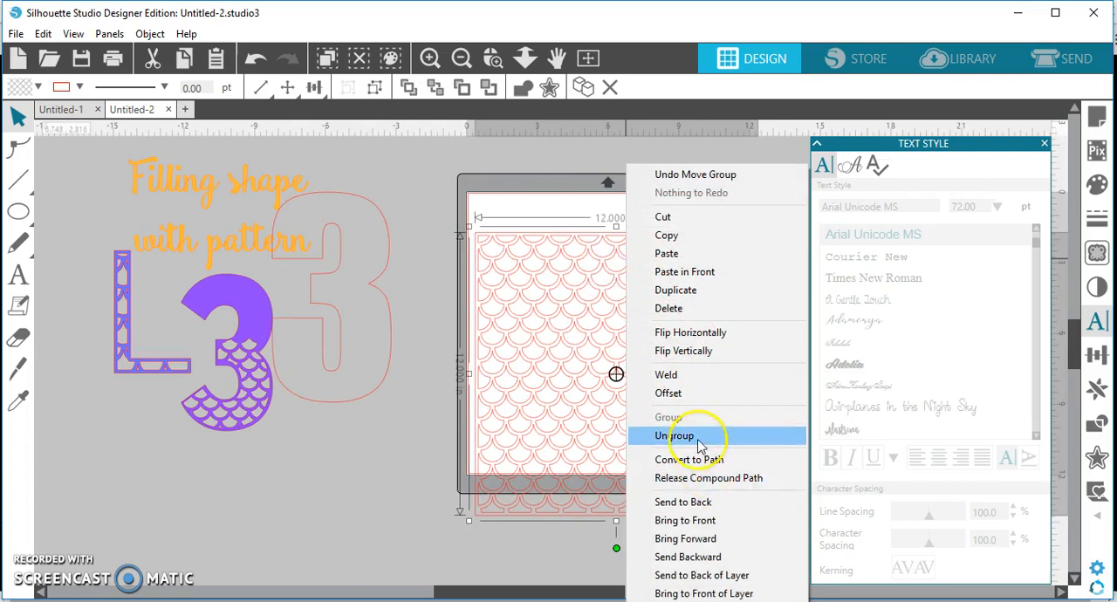
{"action": "left_click", "coordinate": [674, 435]}
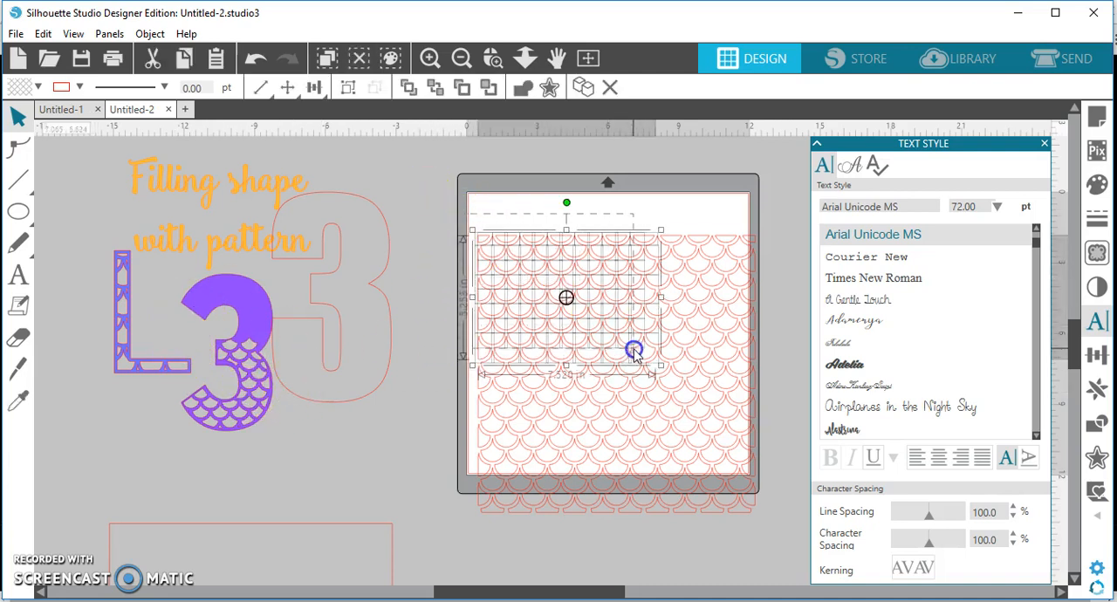
{"action": "left_click_drag", "start_coordinate": [635, 351], "coordinate": [766, 528]}
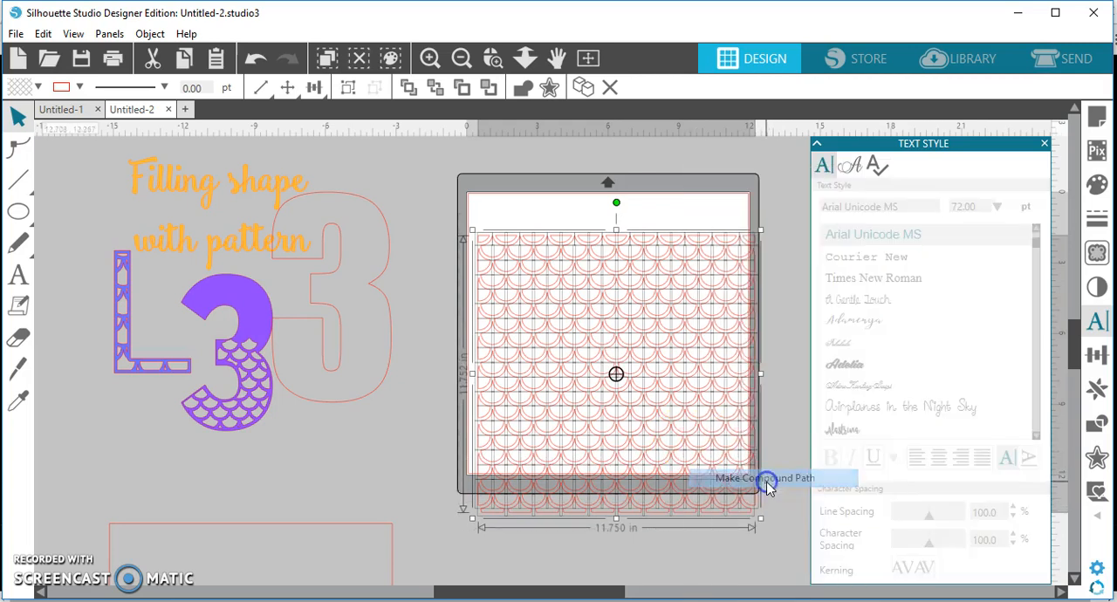
{"action": "left_click", "coordinate": [766, 478]}
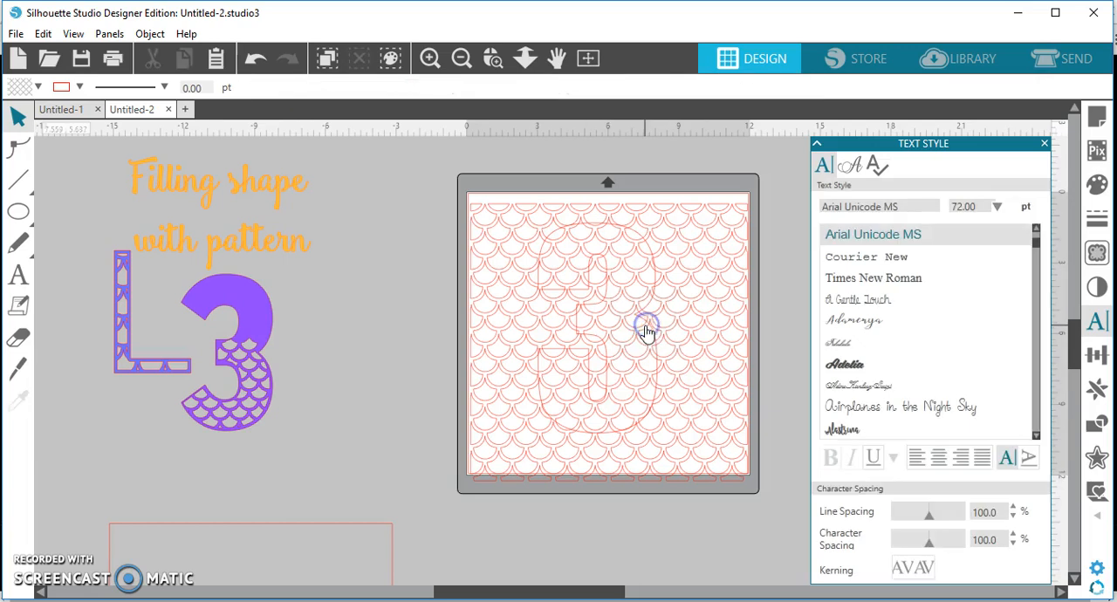
Step: Select the whole scale pattern and send it behind the number 3
{"action": "right_click", "coordinate": [646, 332]}
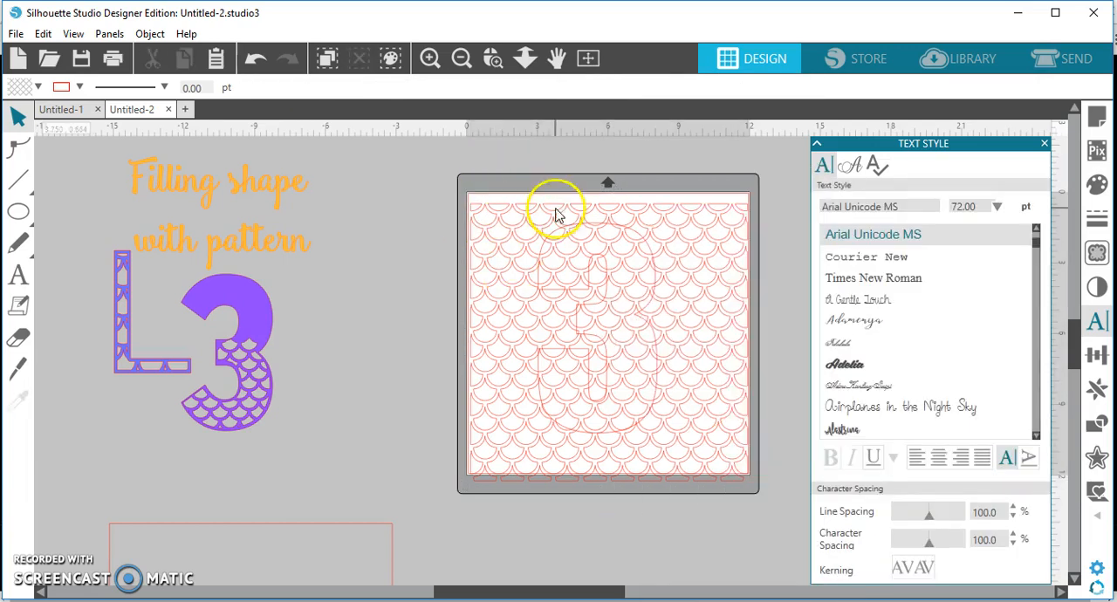
{"action": "left_click", "coordinate": [557, 209]}
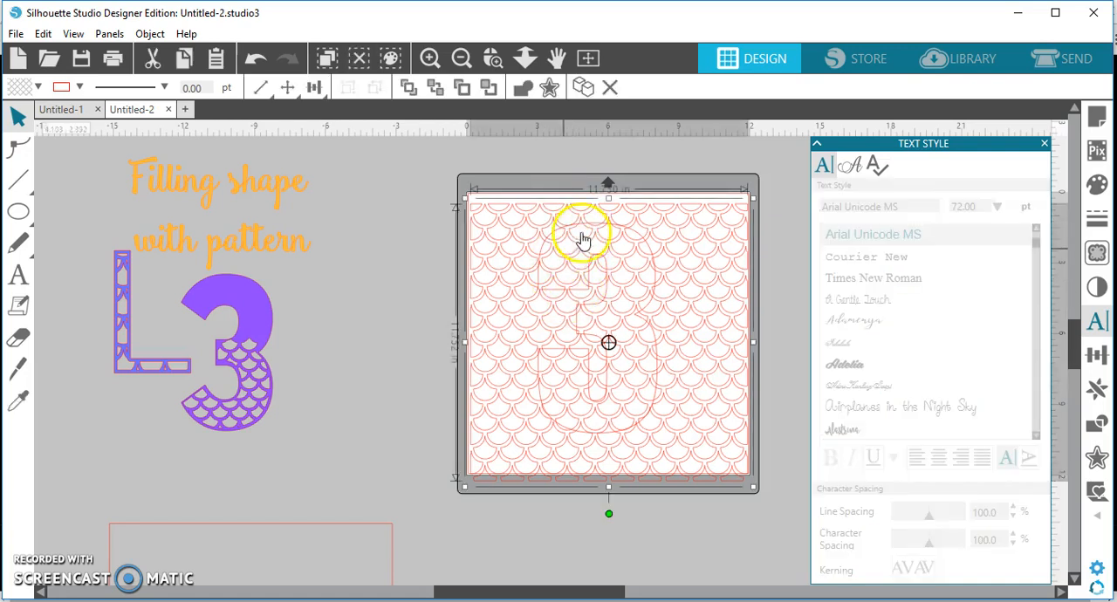
{"action": "mouse_move", "coordinate": [633, 279]}
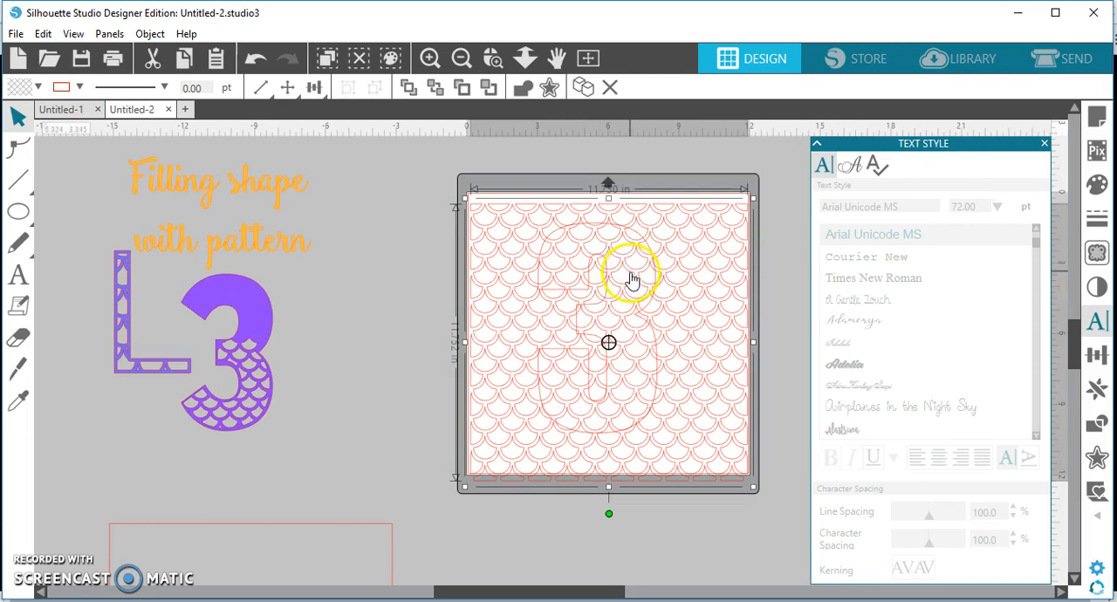
{"action": "mouse_move", "coordinate": [689, 277]}
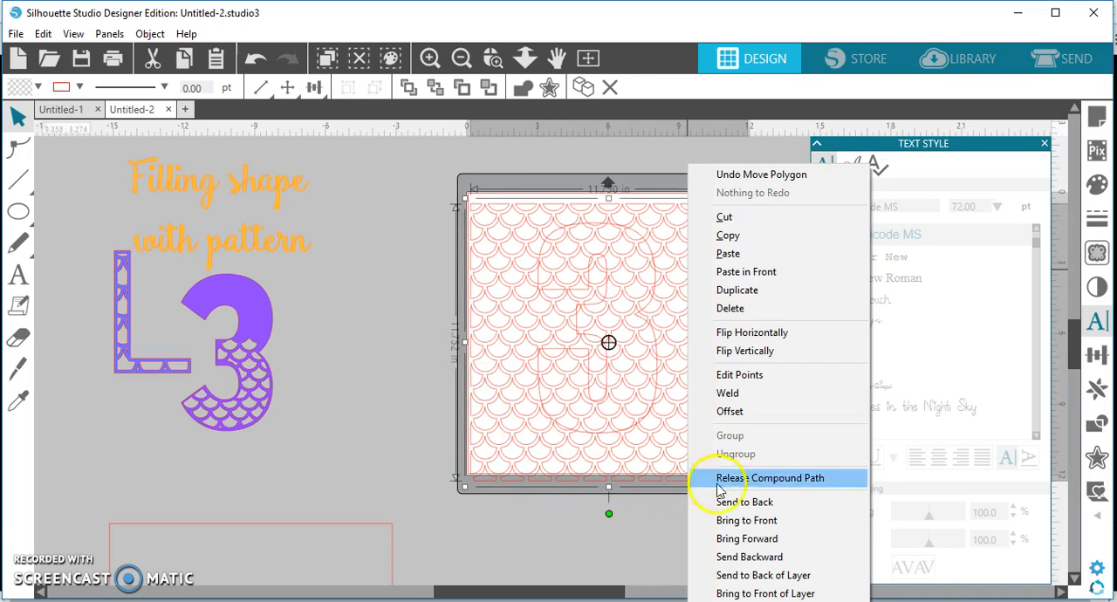
{"action": "mouse_move", "coordinate": [772, 502]}
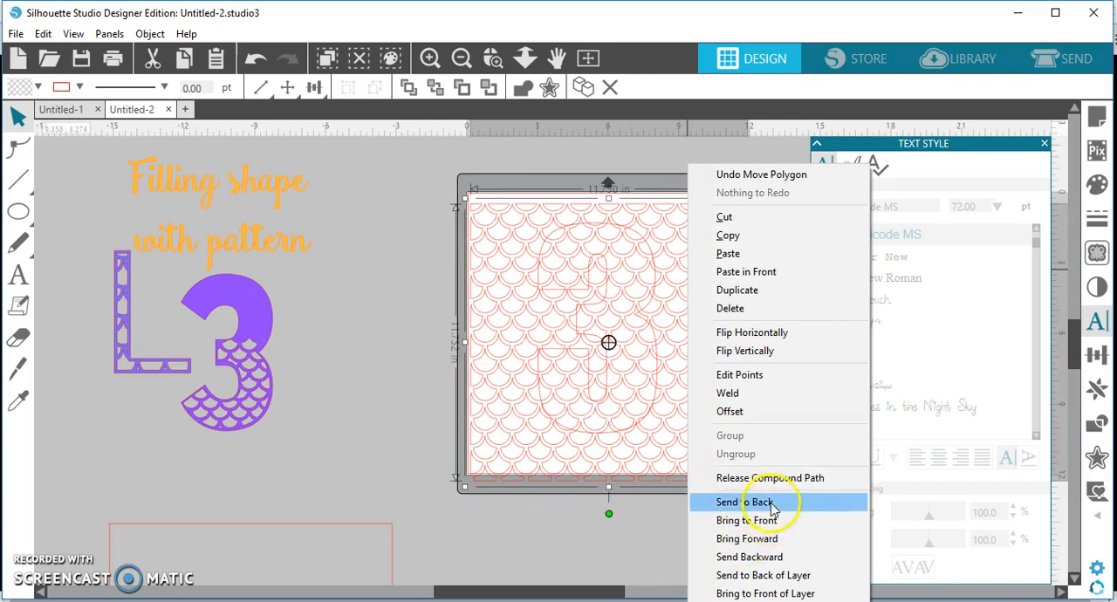
{"action": "left_click", "coordinate": [745, 502]}
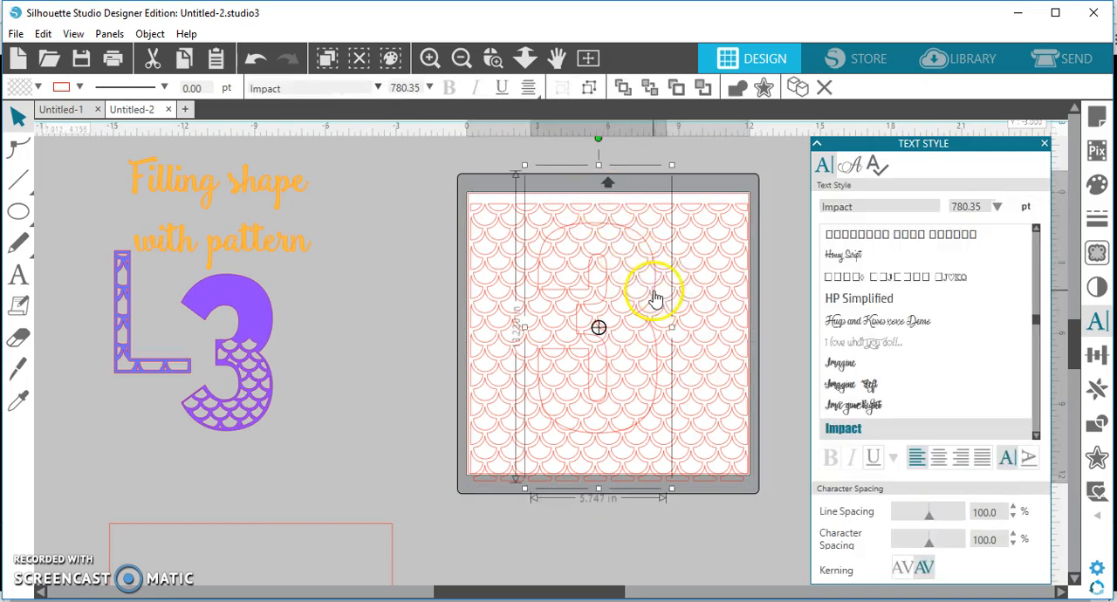
Step: Bring the number 3 to the front and preview a 0.125-inch internal offset
{"action": "right_click", "coordinate": [655, 297]}
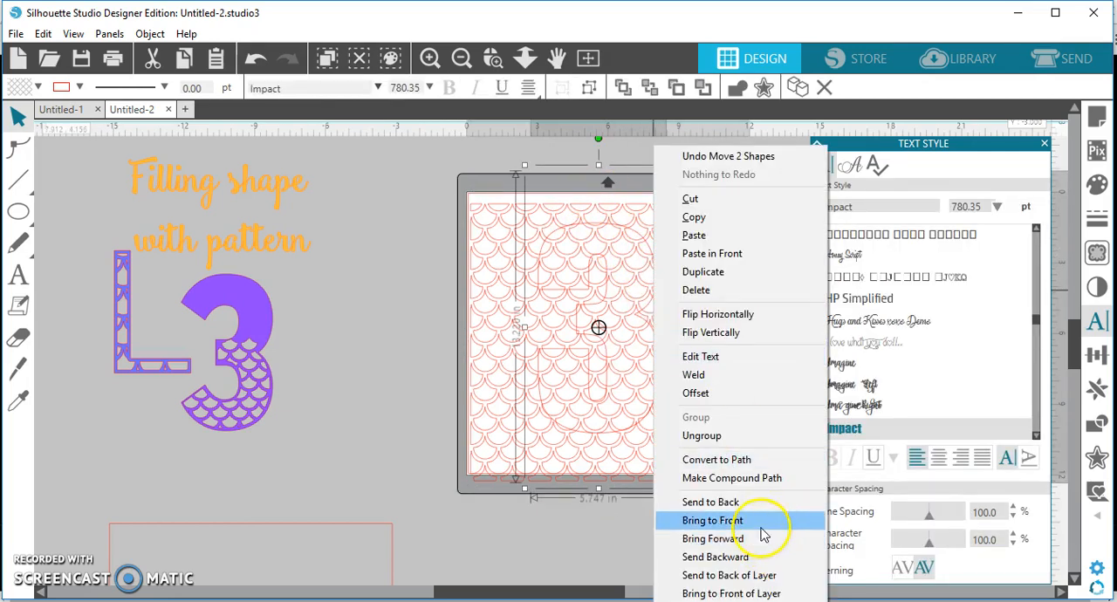
{"action": "left_click", "coordinate": [712, 520]}
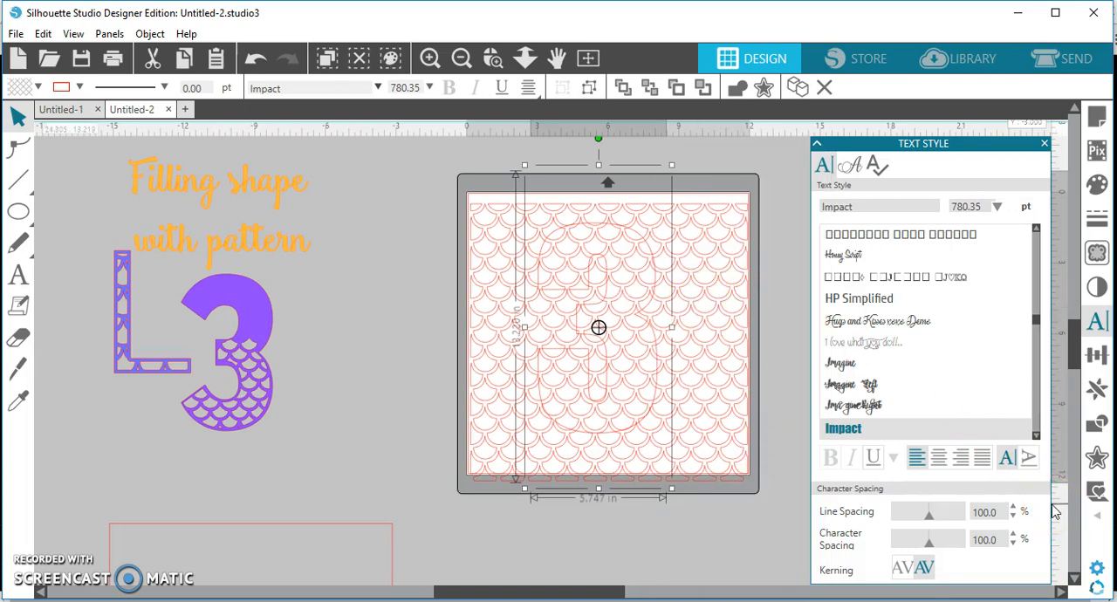
{"action": "left_click", "coordinate": [1098, 458]}
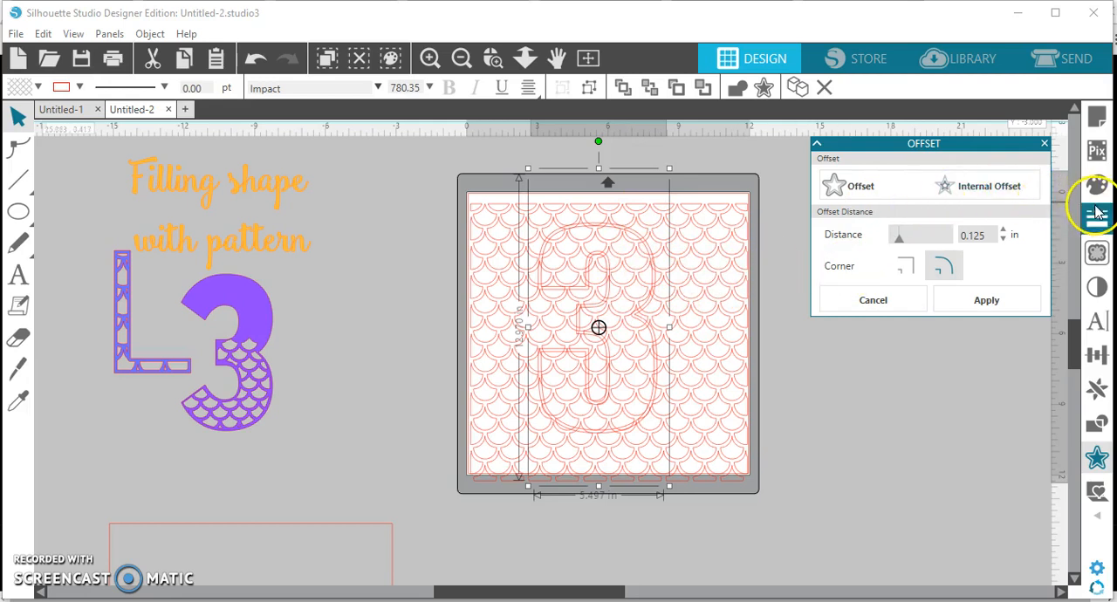
Step: Set the inset 3's outline colour to dark gray
{"action": "left_click", "coordinate": [1097, 218]}
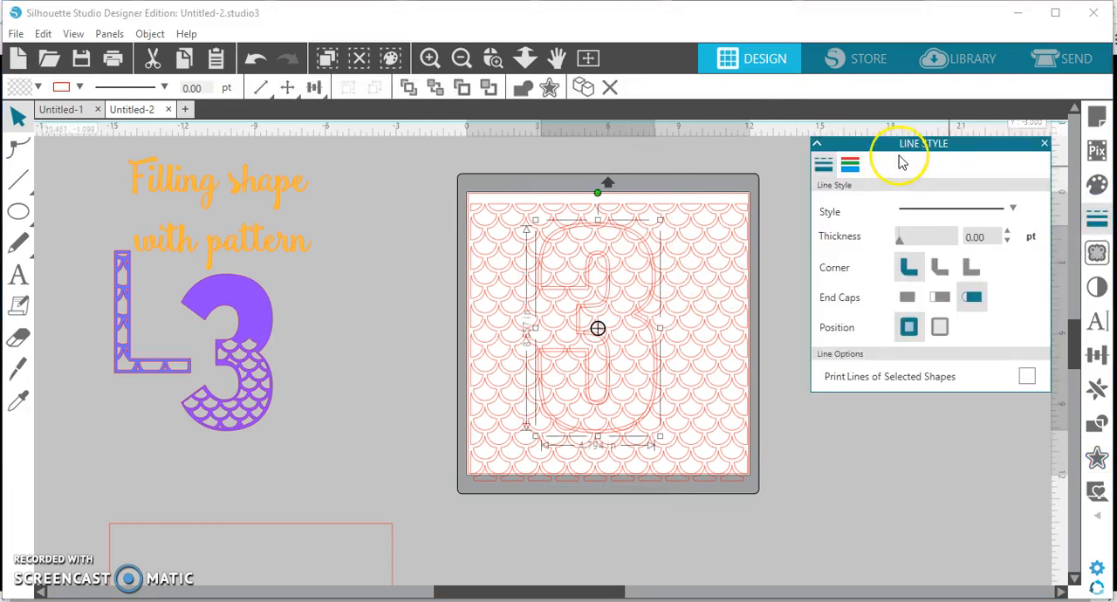
{"action": "left_click", "coordinate": [849, 165]}
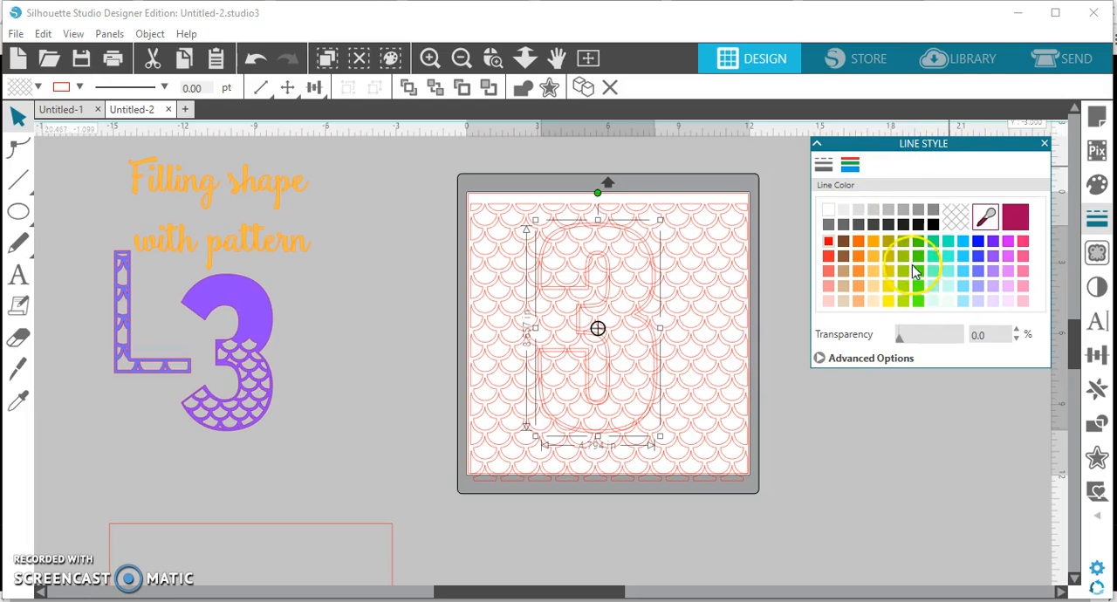
{"action": "left_click", "coordinate": [920, 227]}
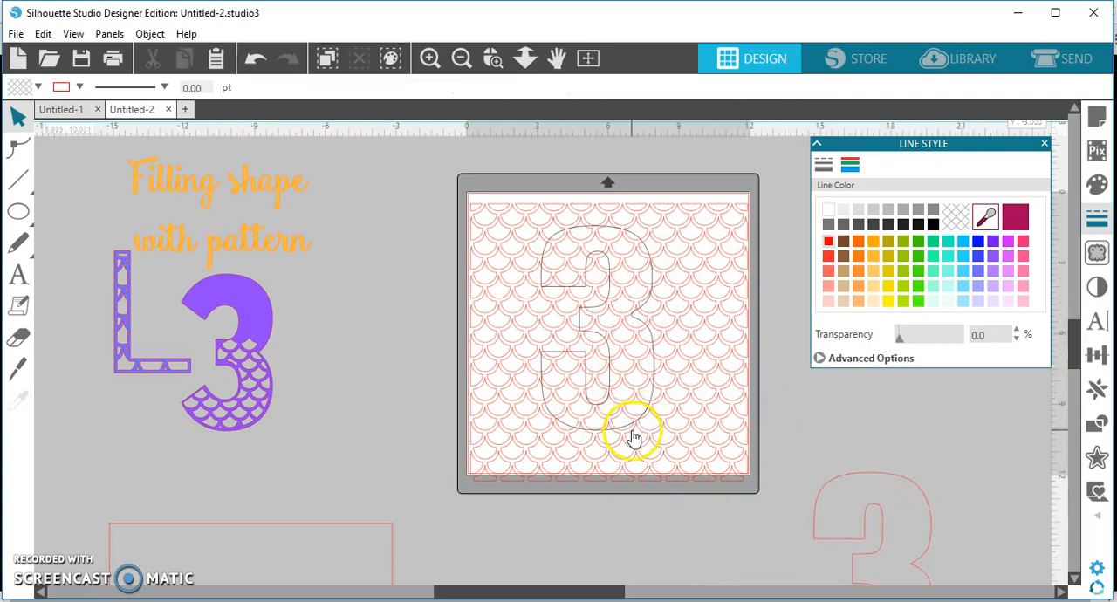
Step: Select the inset 3 outline together with the scale pattern for combining
{"action": "left_click", "coordinate": [633, 428]}
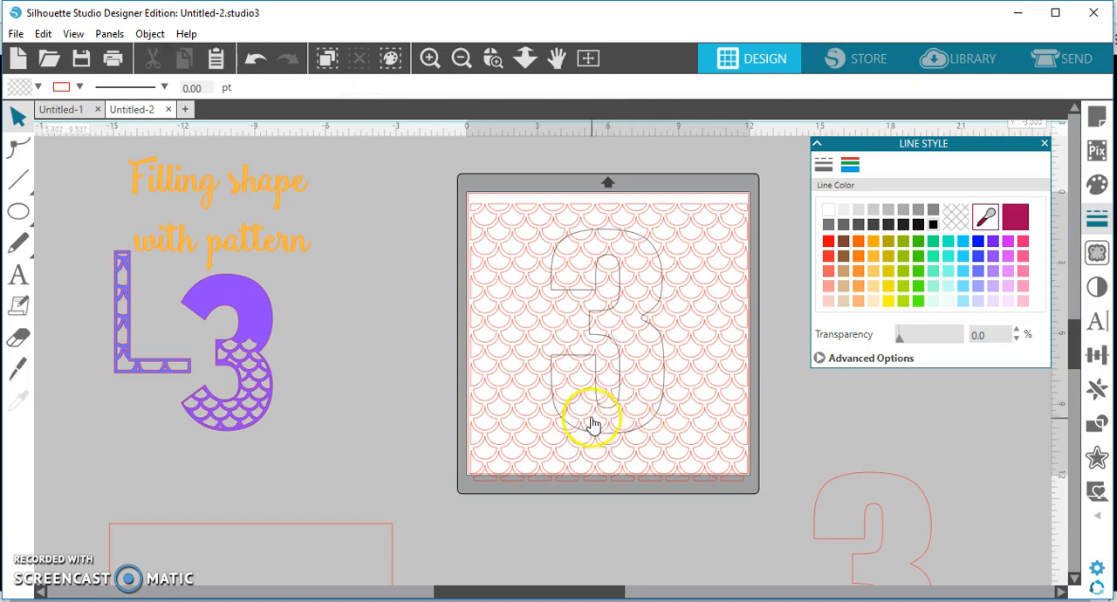
{"action": "mouse_move", "coordinate": [558, 379]}
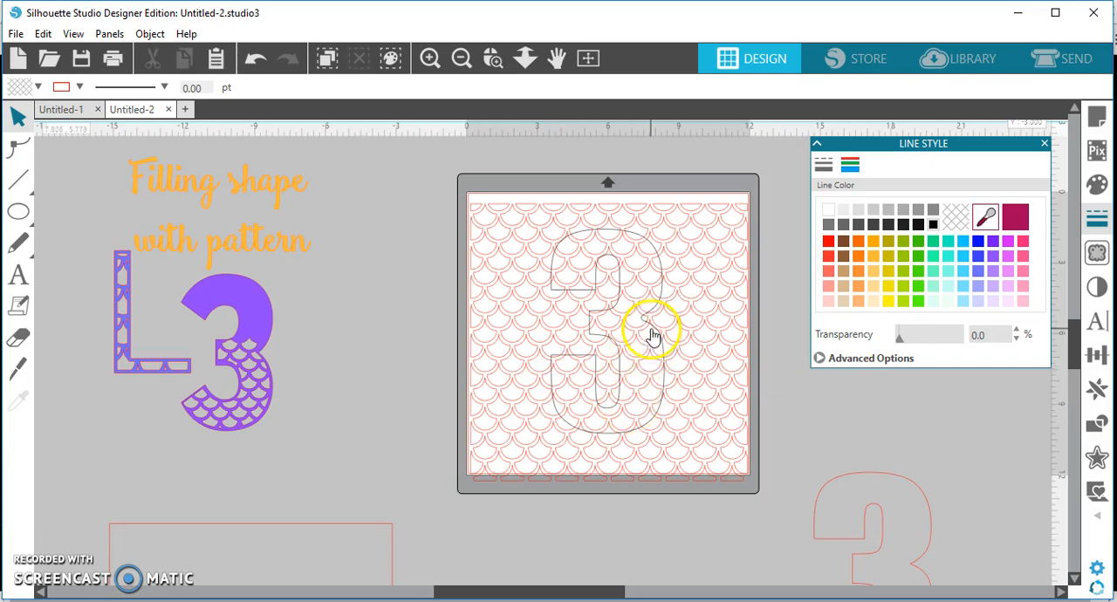
{"action": "left_click", "coordinate": [653, 334]}
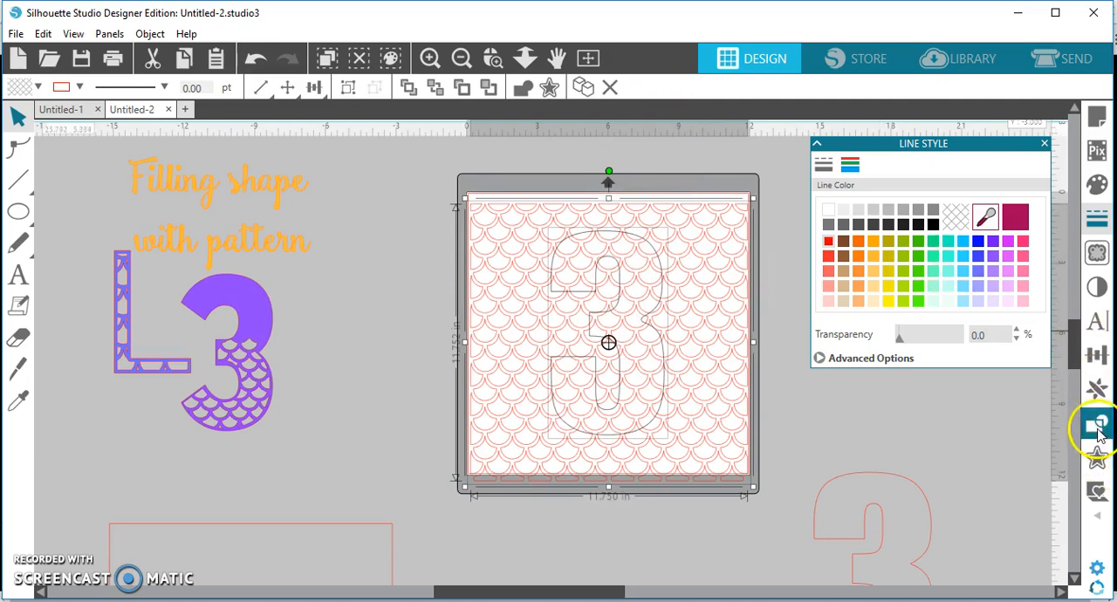
{"action": "left_click", "coordinate": [1098, 425]}
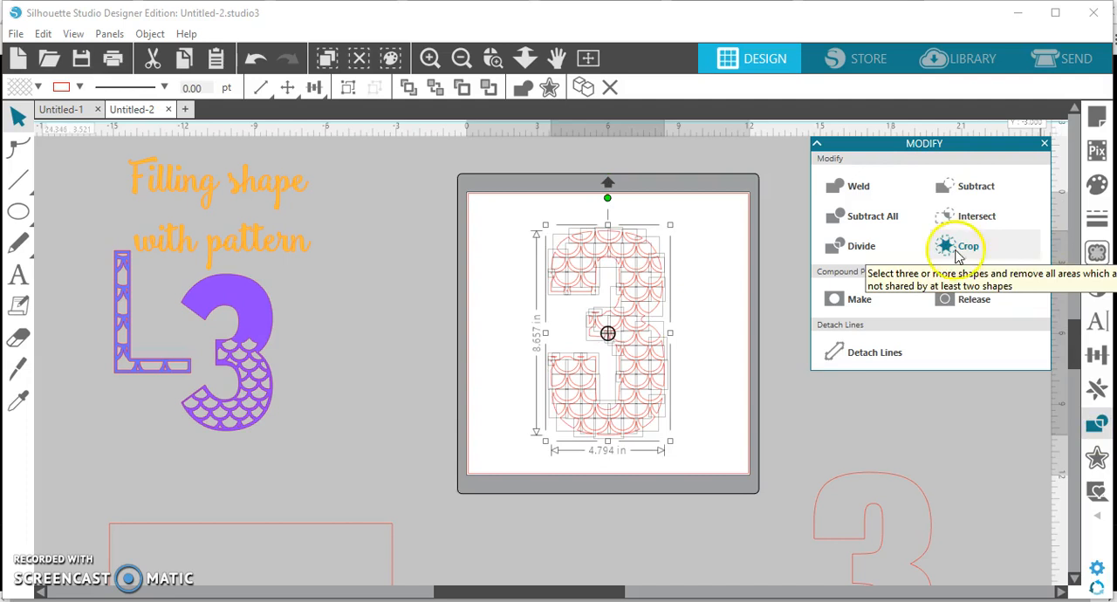
Step: Crop the scale pattern to the inset 3 shape and select the outer 3 outline
{"action": "left_click", "coordinate": [968, 245]}
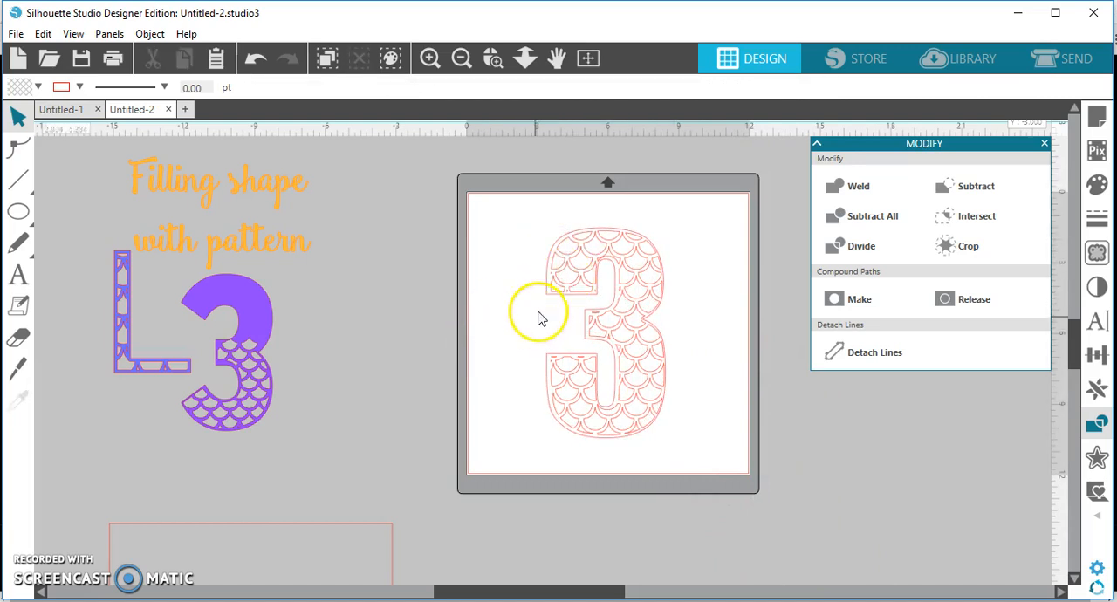
{"action": "left_click", "coordinate": [545, 296]}
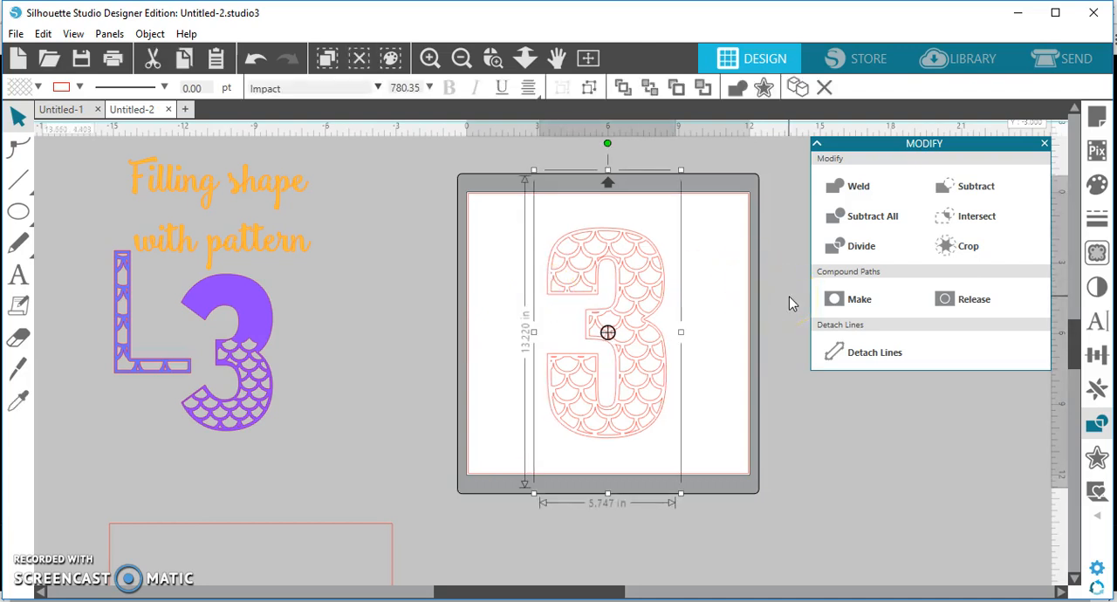
{"action": "mouse_move", "coordinate": [781, 445]}
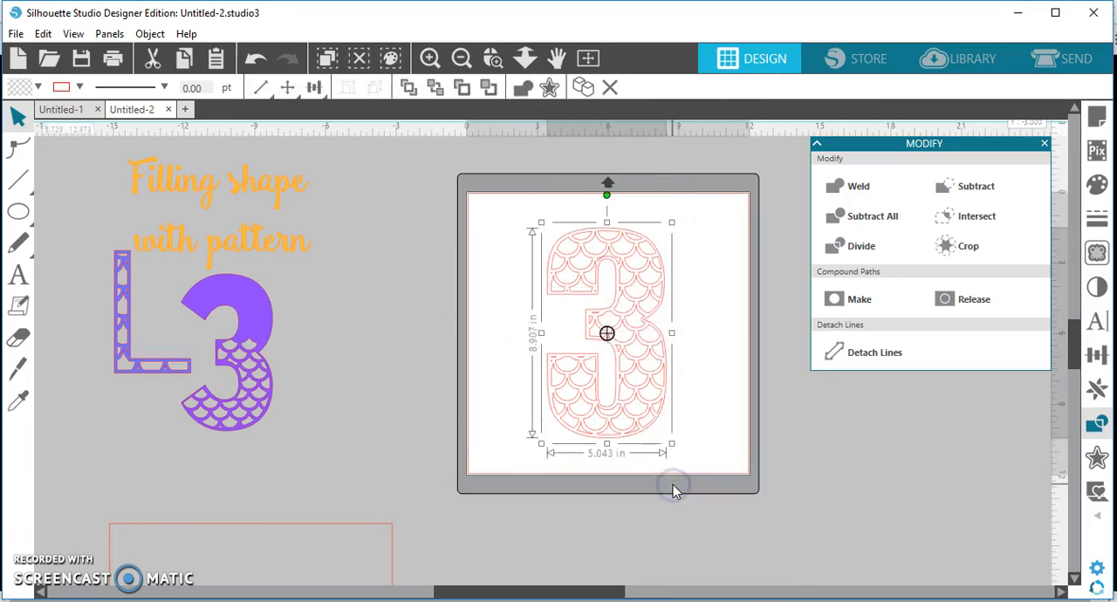
{"action": "mouse_move", "coordinate": [653, 363]}
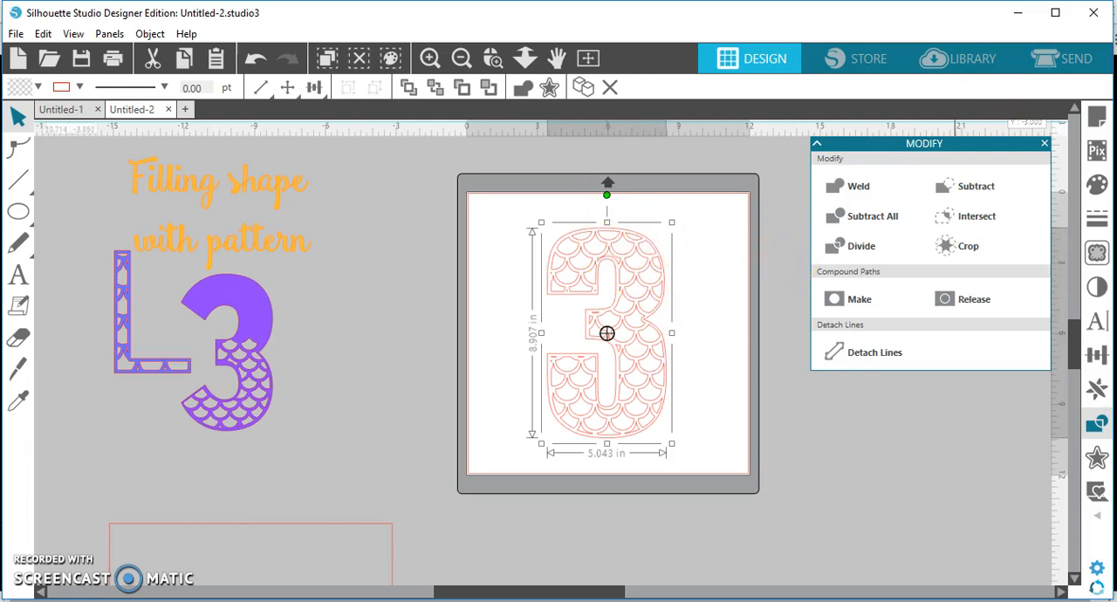
Step: Fill the scallop-patterned 3 with the magenta colour swatch
{"action": "left_click", "coordinate": [1098, 183]}
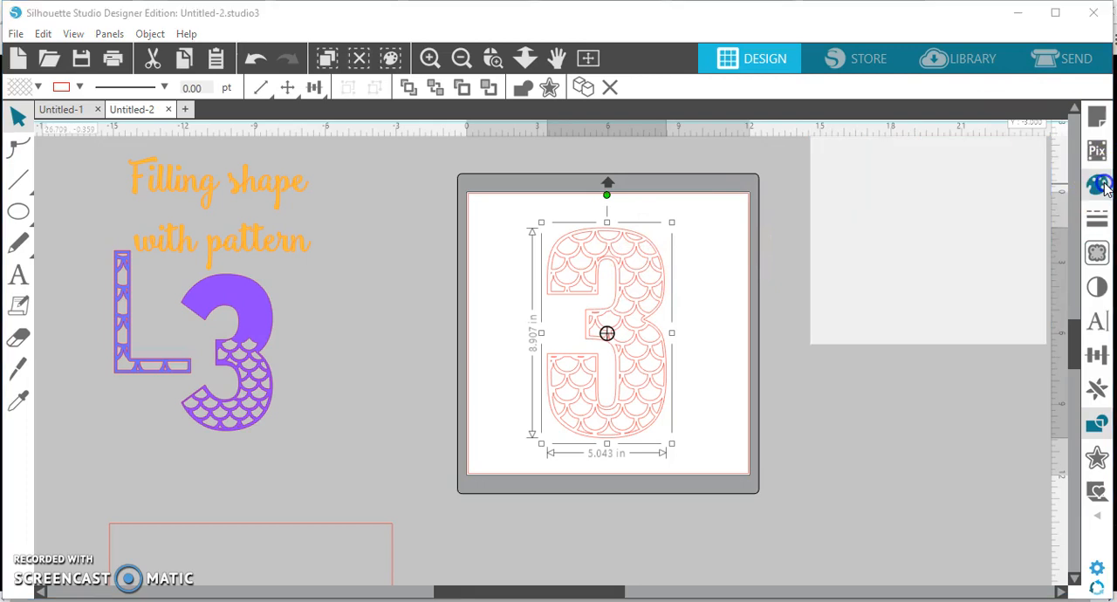
{"action": "left_click", "coordinate": [1097, 184]}
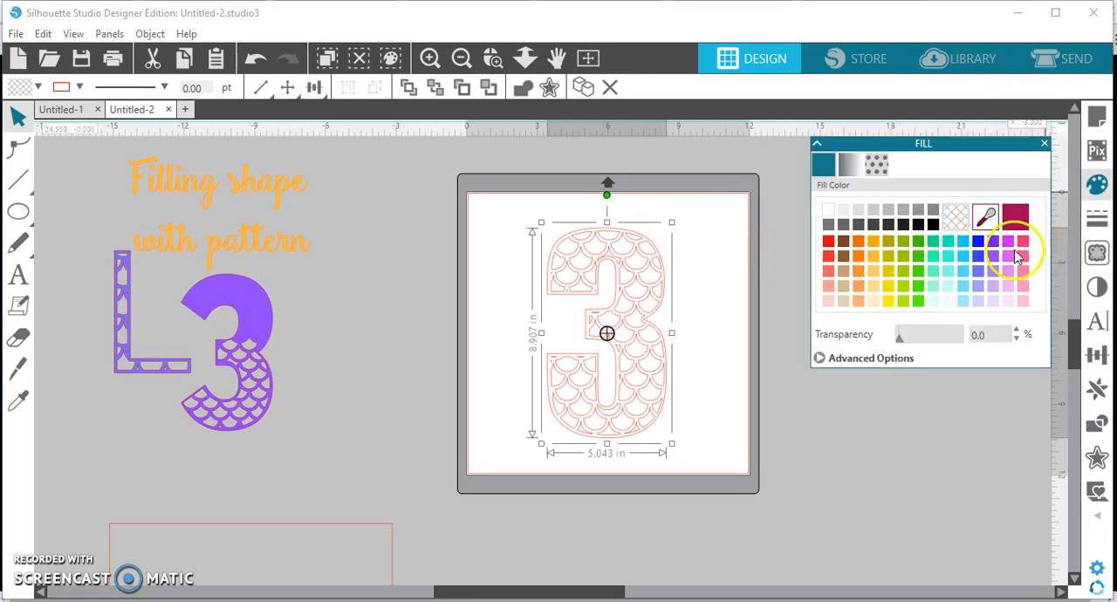
{"action": "left_click", "coordinate": [1019, 242]}
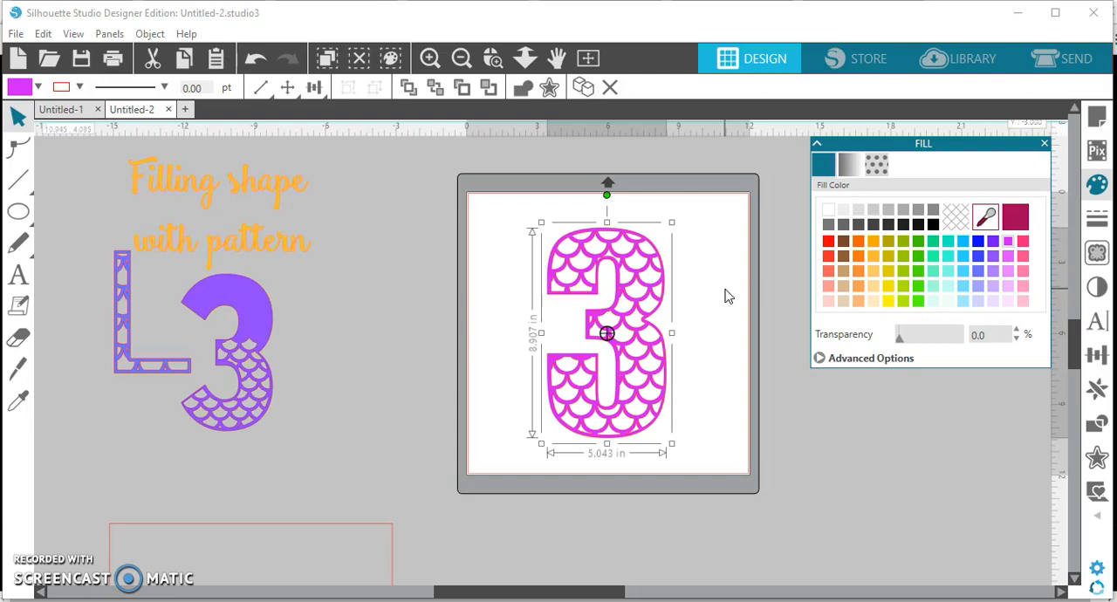
{"action": "mouse_move", "coordinate": [19, 367]}
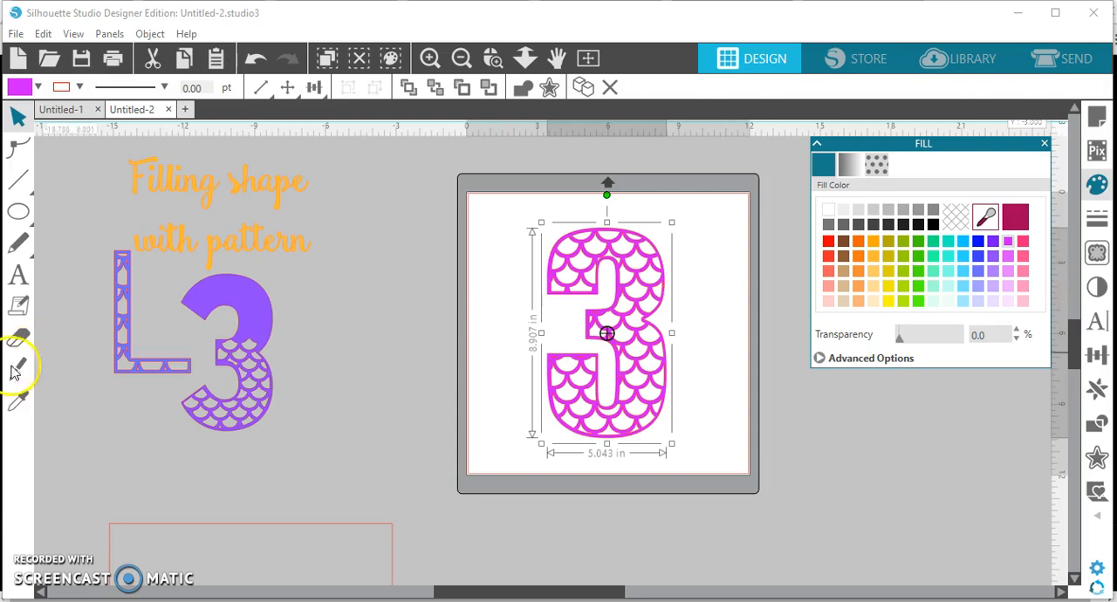